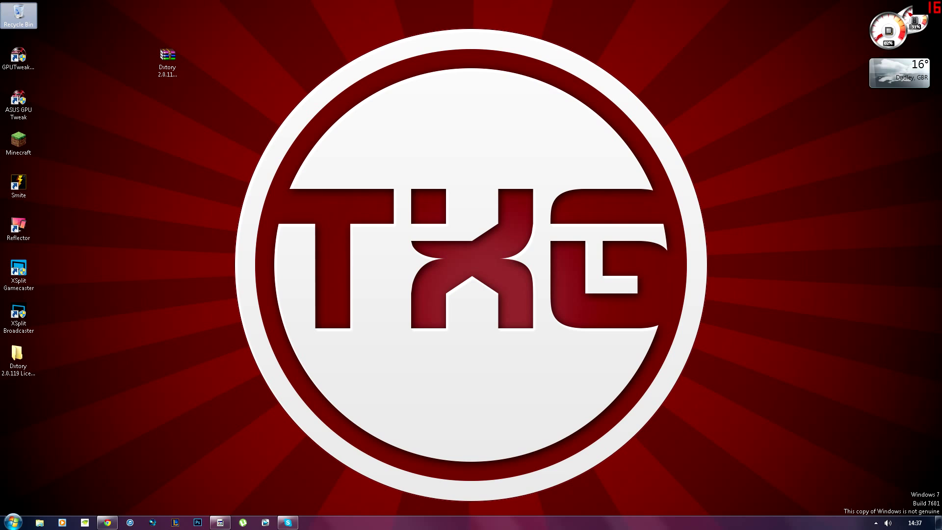
Restore Chrome from the taskbar to show the RARLAB WinRAR downloads page.
click(107, 522)
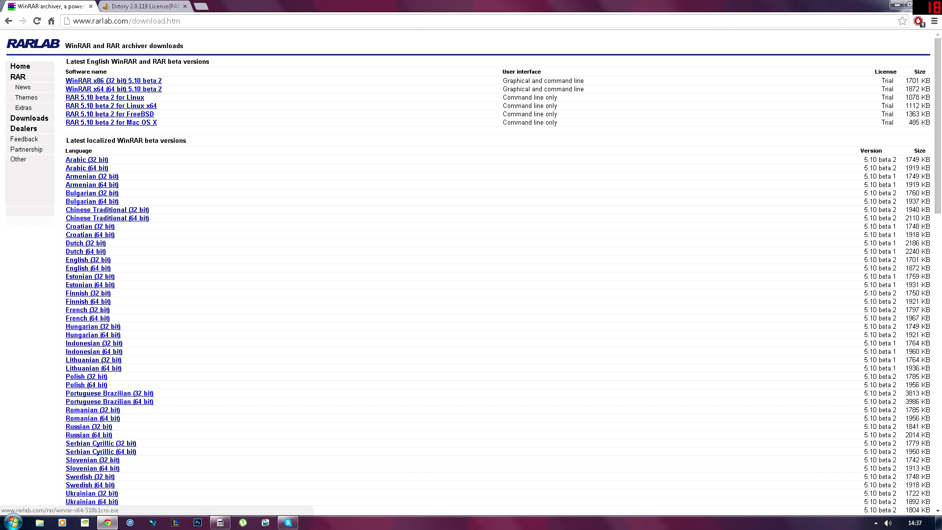
View this computer's details from the Start menu's Computer context menu.
click(10, 521)
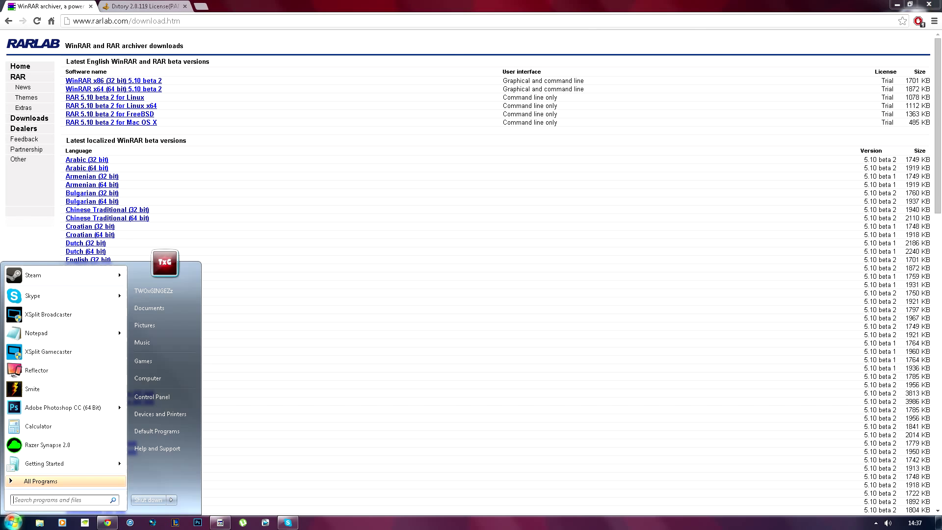
right_click(148, 378)
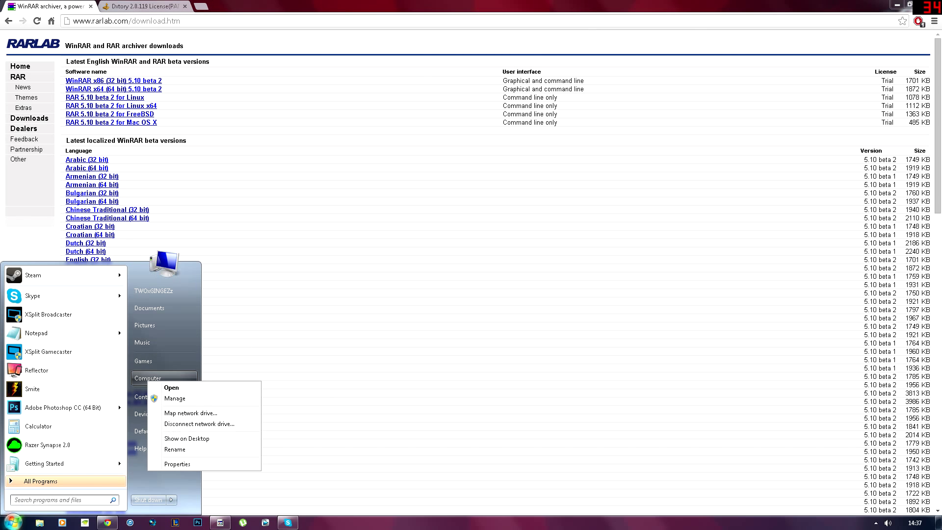
click(178, 464)
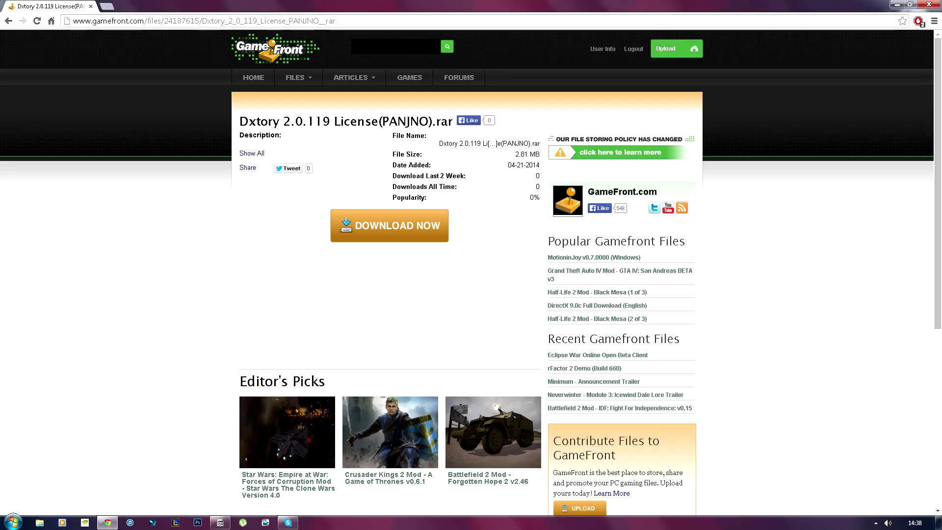
Minimize Chrome to reveal the desktop with the Dxtory 2.0.119 License archive.
click(295, 77)
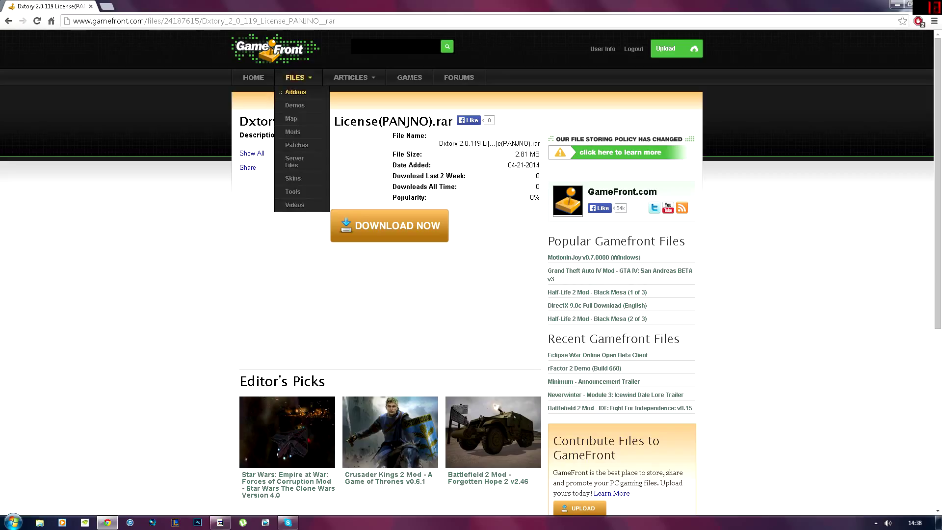
click(297, 77)
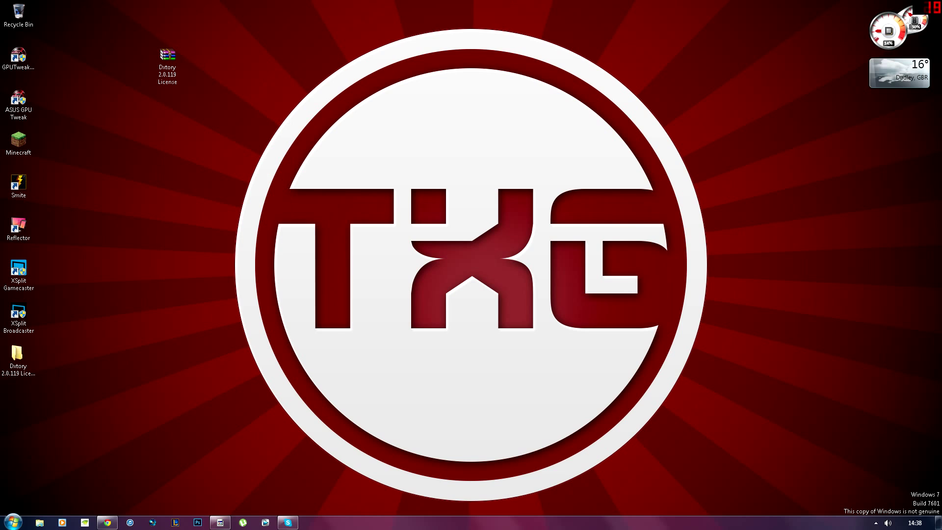
Open the Dxtory 2.0.119 License(PANJNO) folder and launch DxtorySetup2.0.119.
double_click(167, 57)
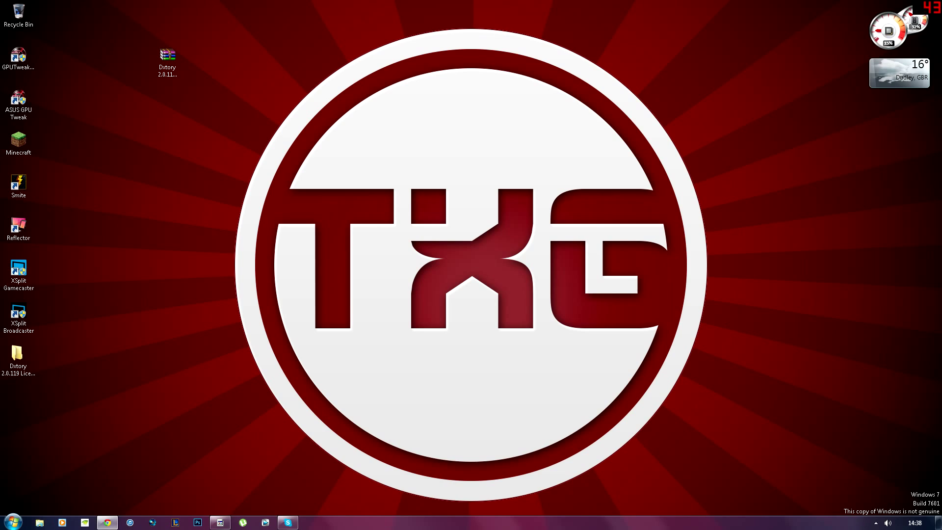
click(18, 358)
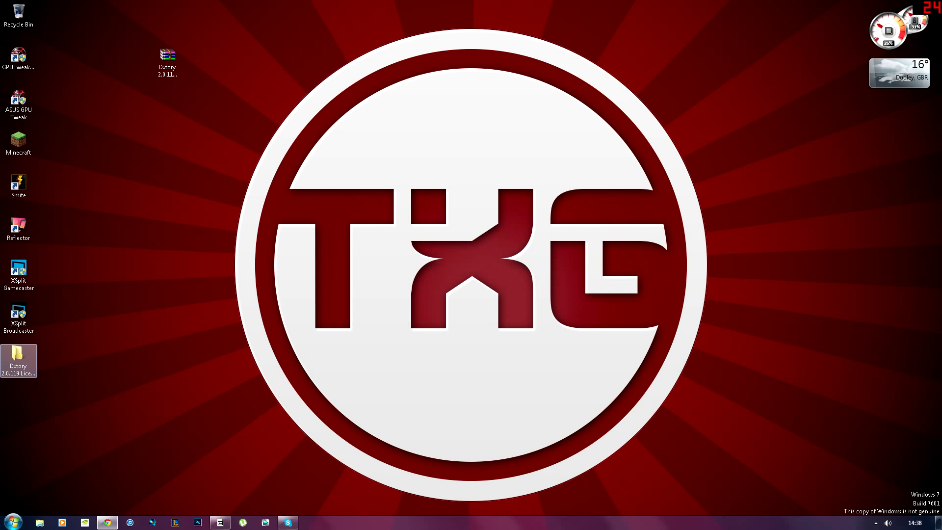
double_click(18, 358)
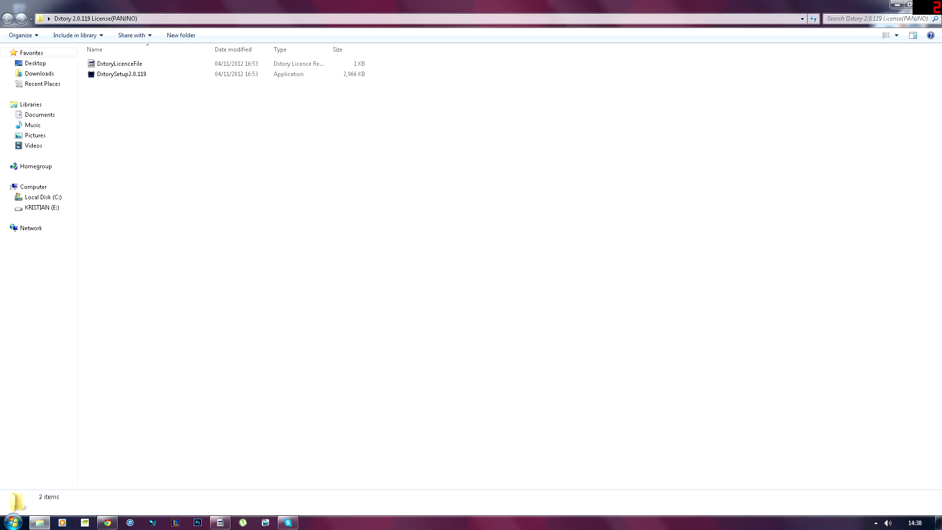
double_click(121, 74)
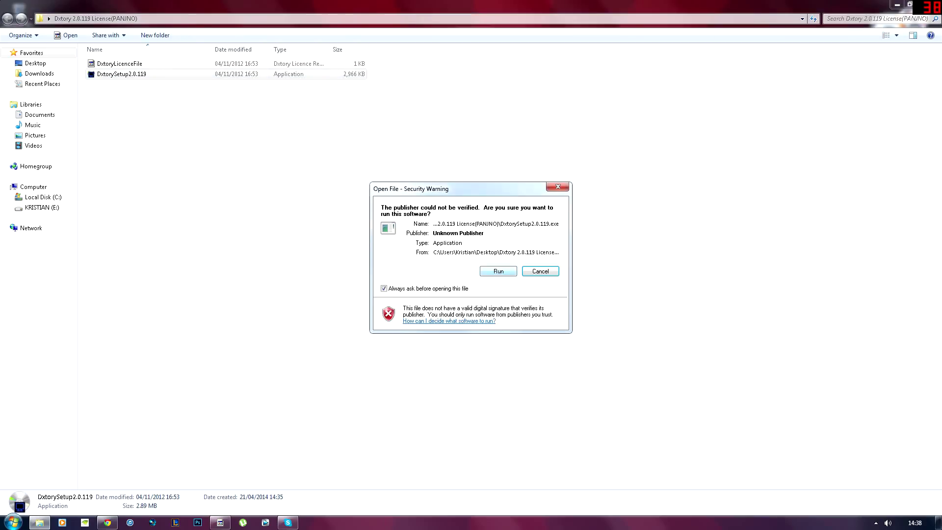
Run setup in English, accept the licence, and install into the existing Dxtory2.0 folder.
click(497, 271)
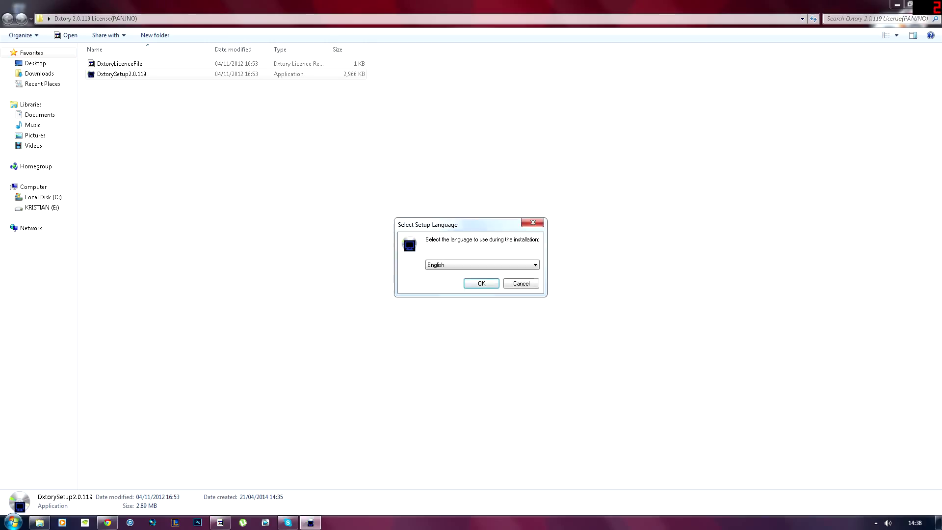
click(481, 283)
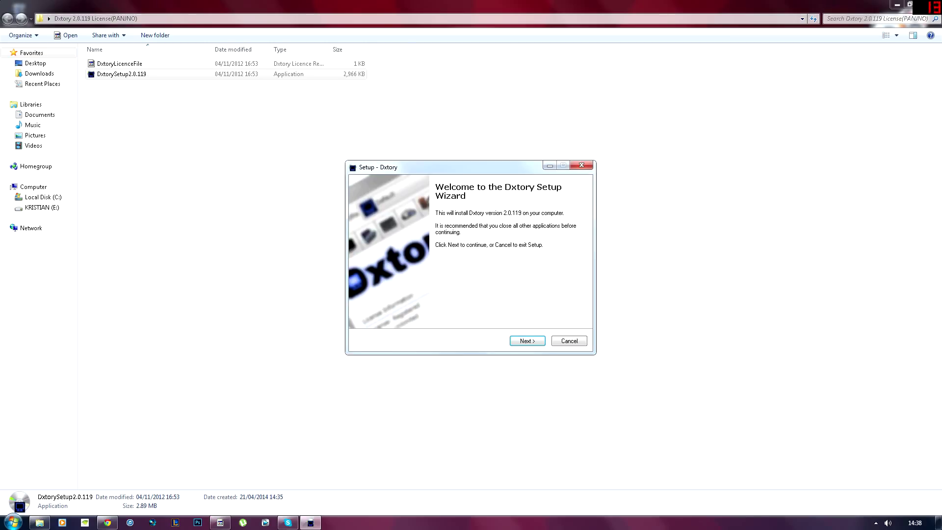
click(527, 341)
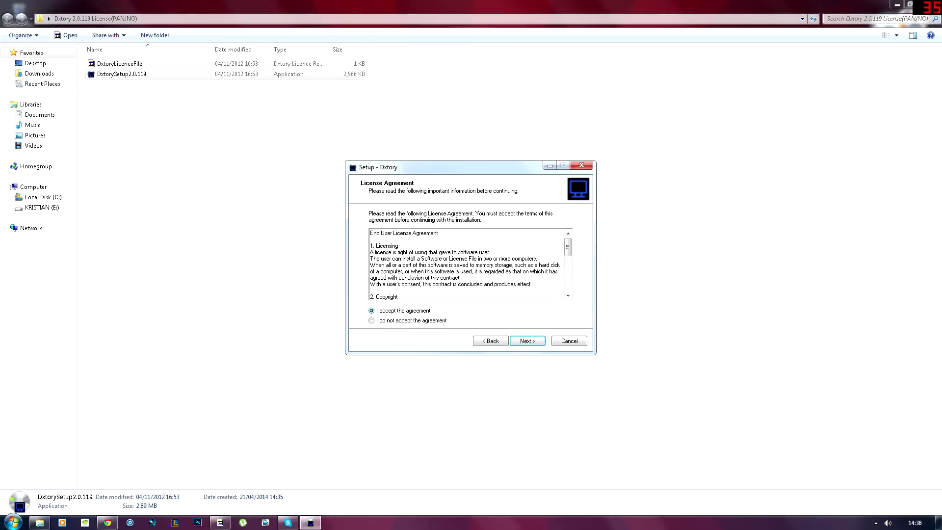
click(526, 340)
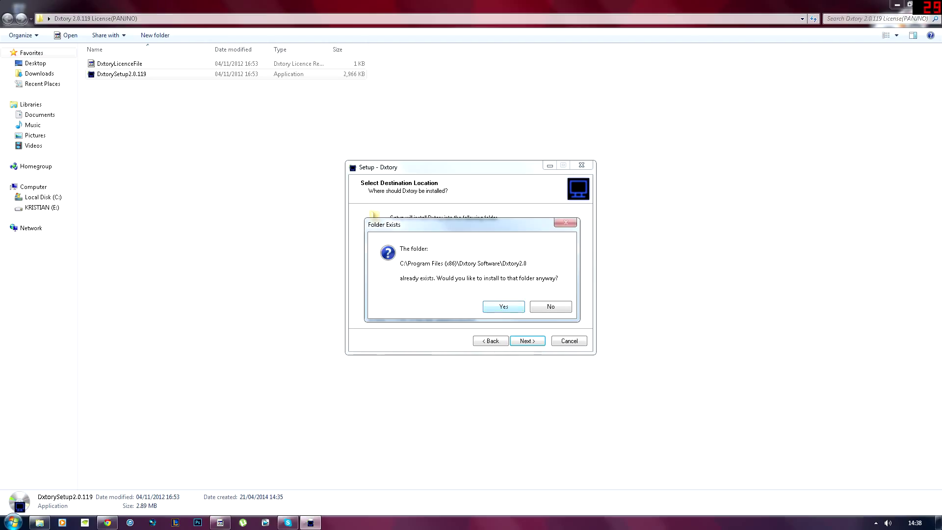
click(503, 306)
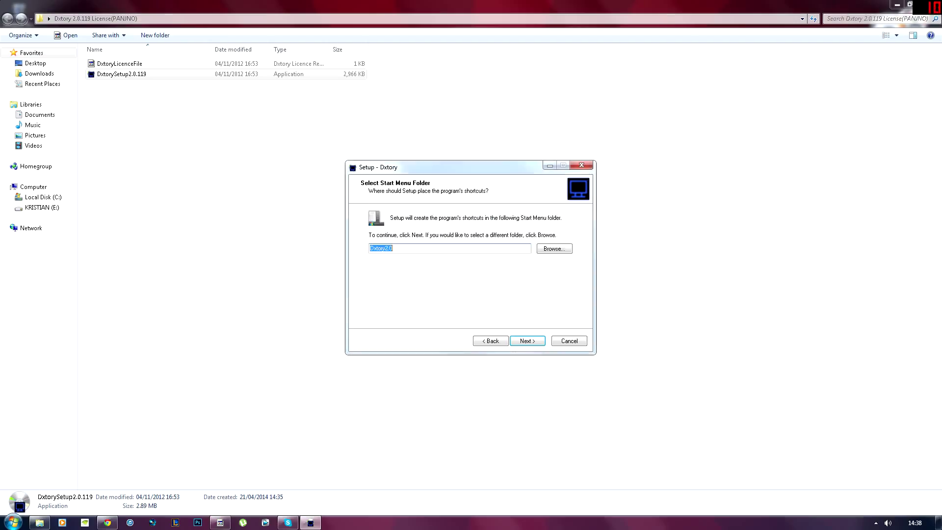
Keep the default Start Menu folder, disable the login update check, add a desktop icon, and install.
click(527, 340)
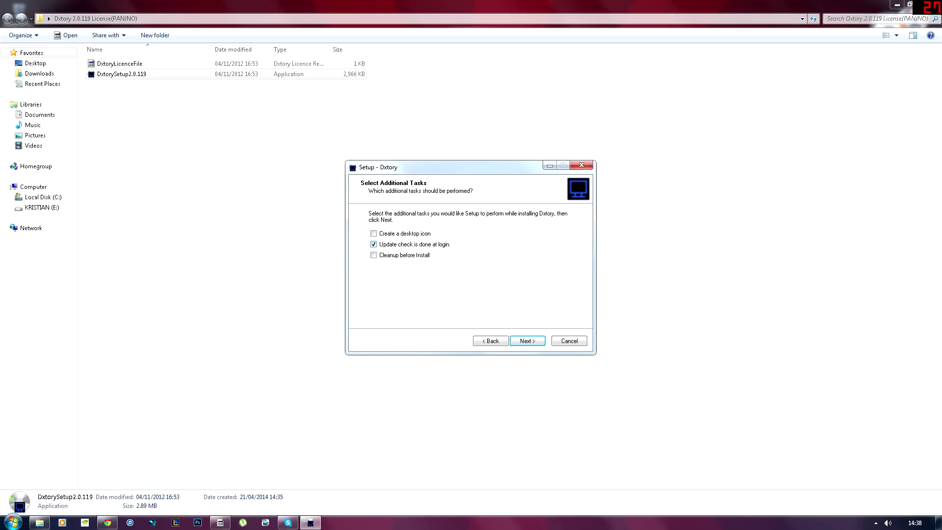
drag(469, 166, 412, 168)
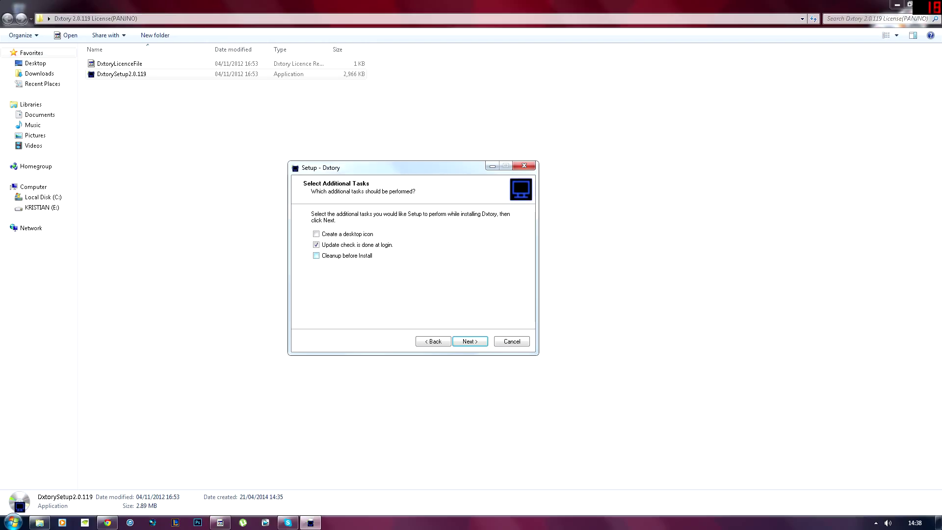
click(316, 245)
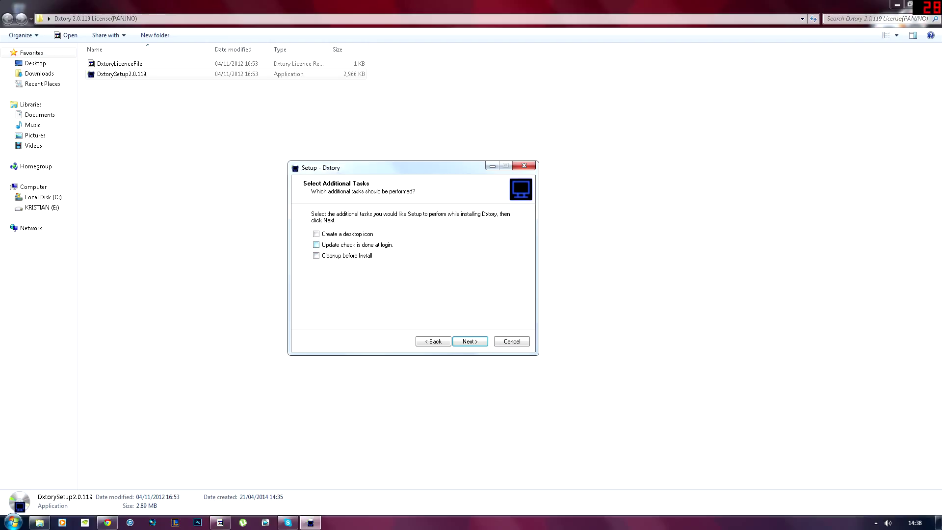
click(316, 244)
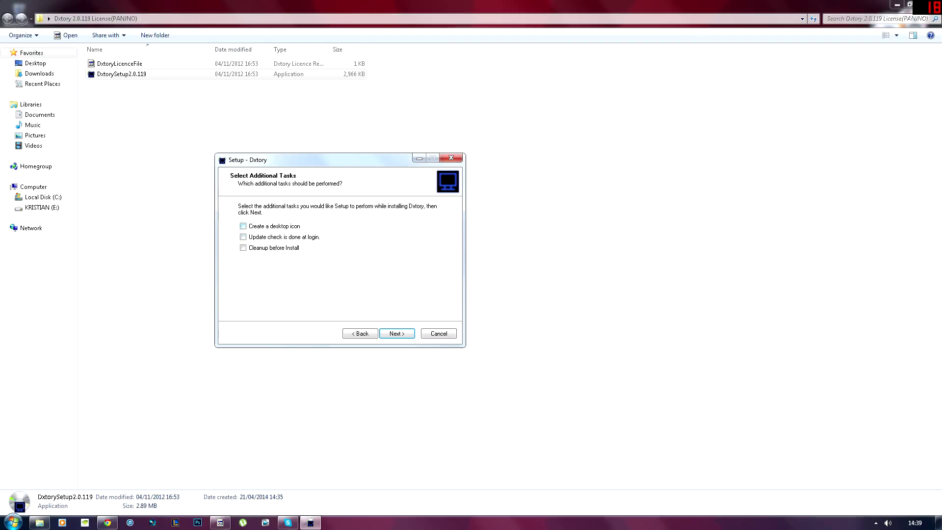
click(243, 226)
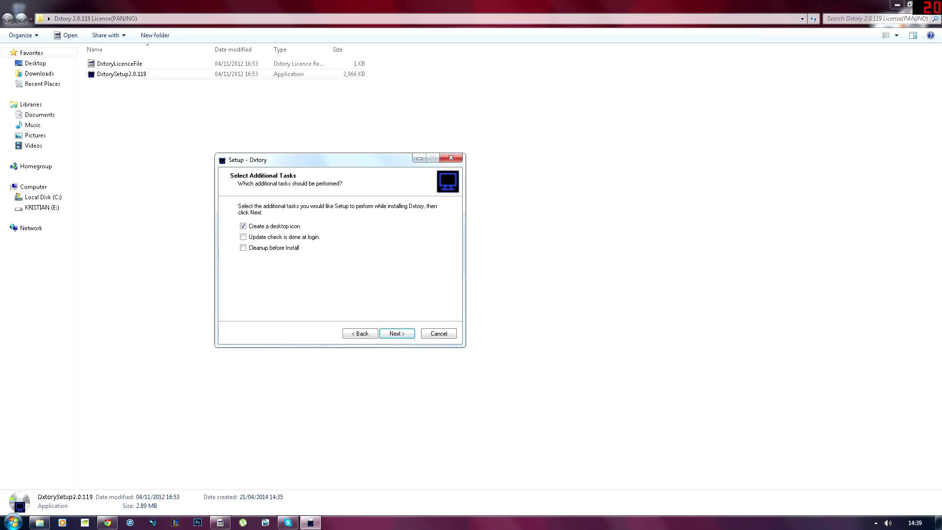
click(396, 334)
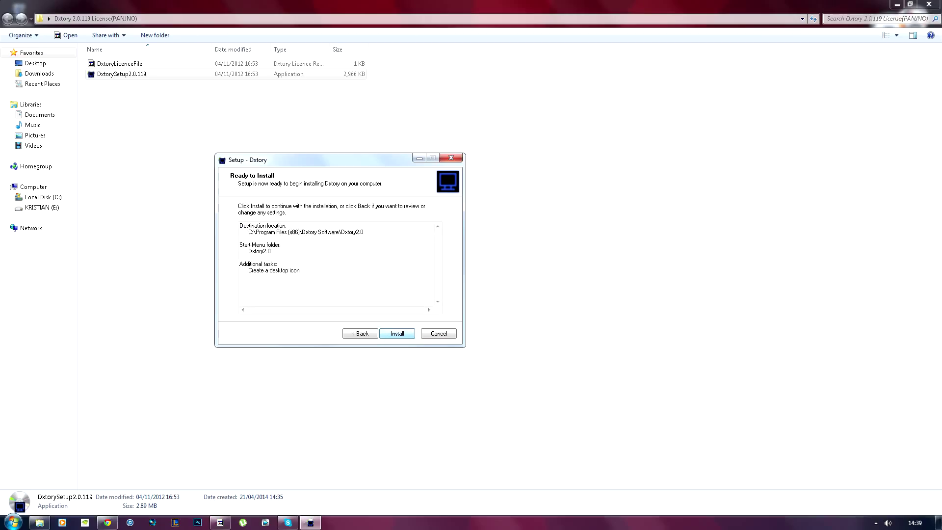
click(396, 333)
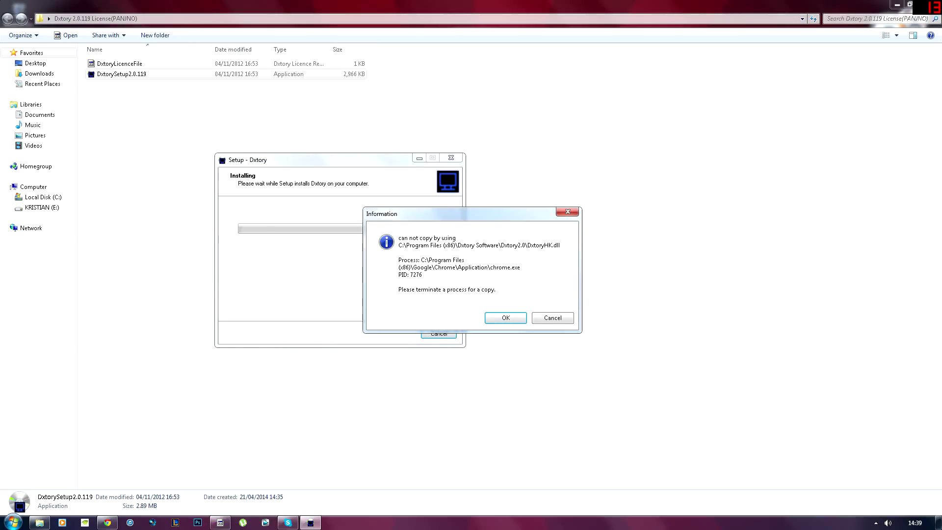
Dismiss the chrome.exe file-in-use warning and finish the Dxtory setup wizard.
click(504, 318)
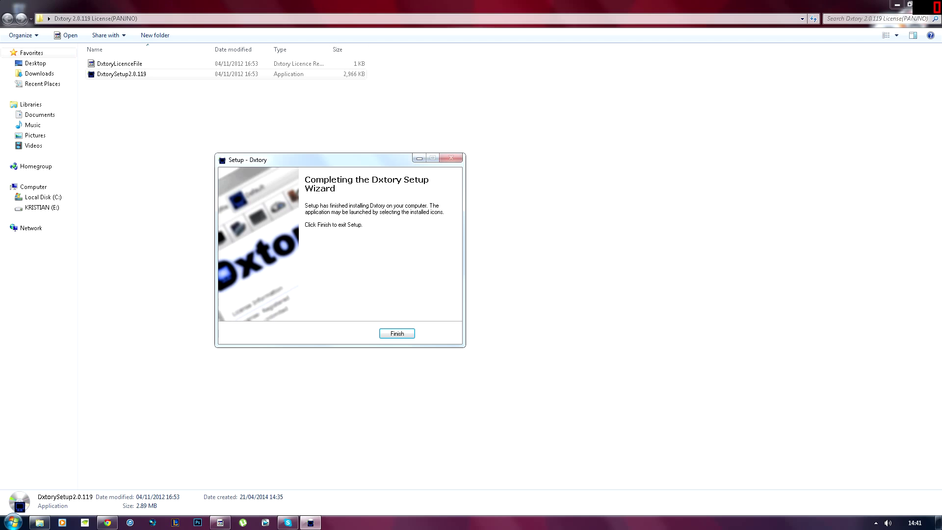
click(396, 333)
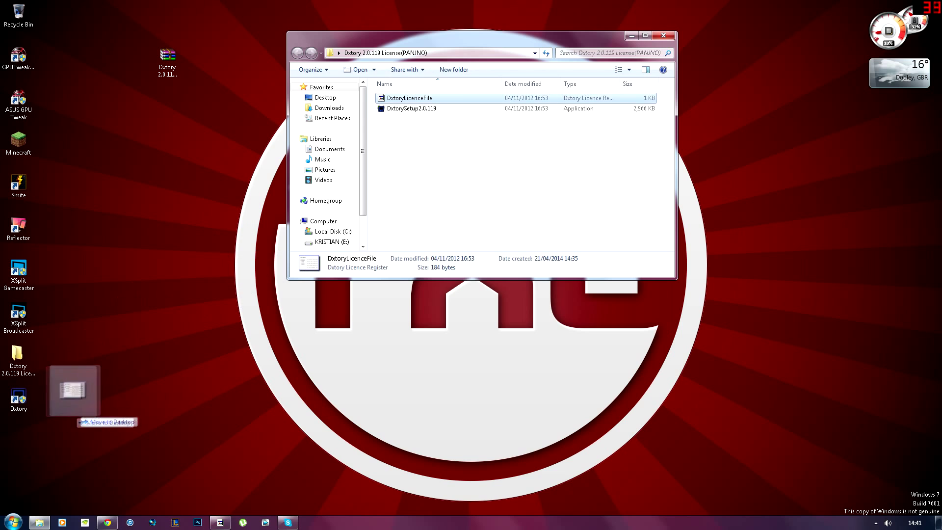
Drag DxtoryLicenceFile from the license folder onto the desktop.
drag(407, 97, 72, 390)
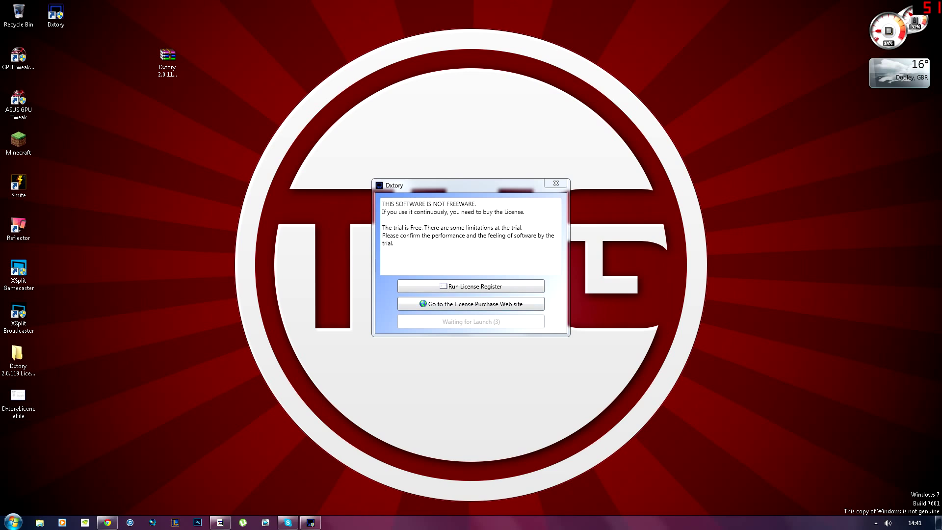
Register DxtoryLicenceFile from the Desktop and acknowledge the 'License registered.' confirmation.
click(471, 286)
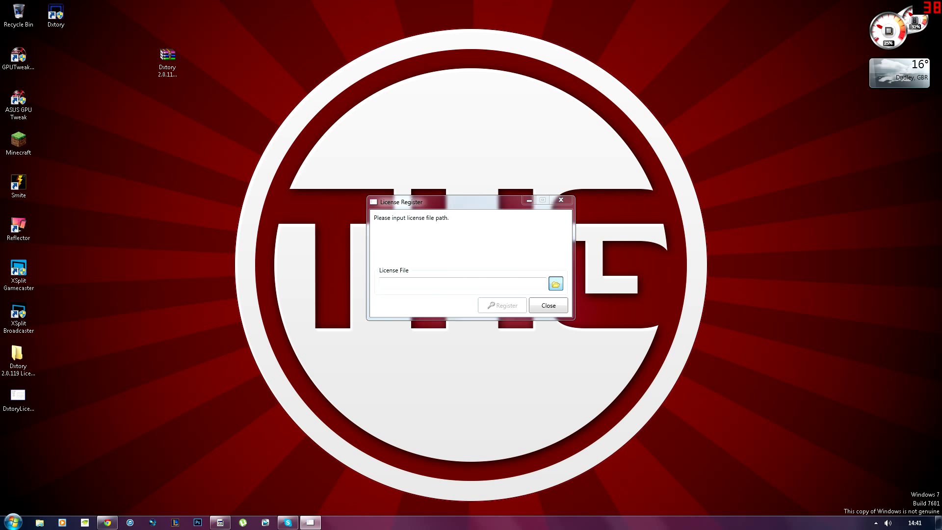
click(554, 283)
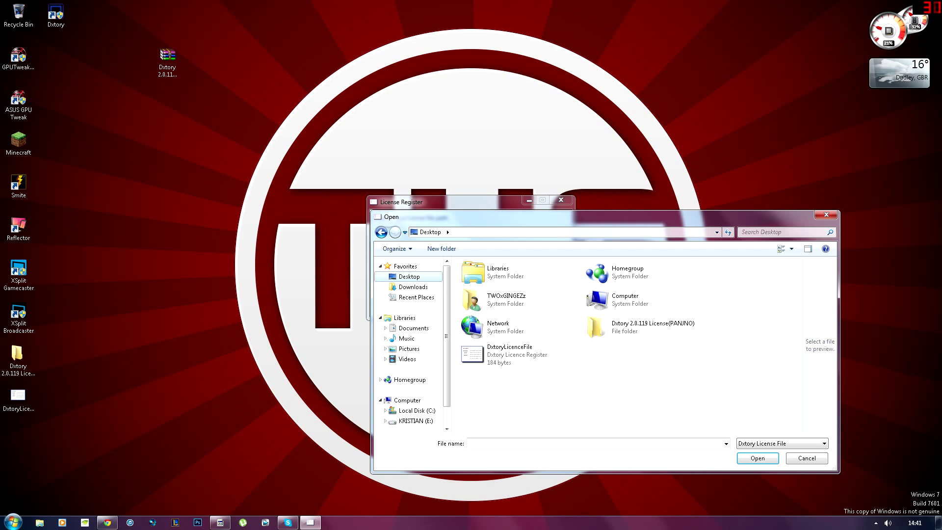
click(19, 395)
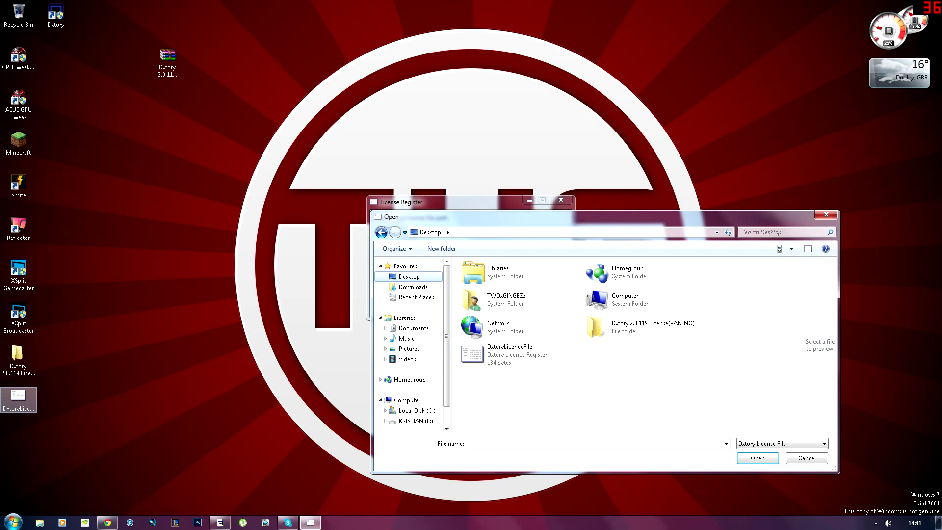
click(508, 354)
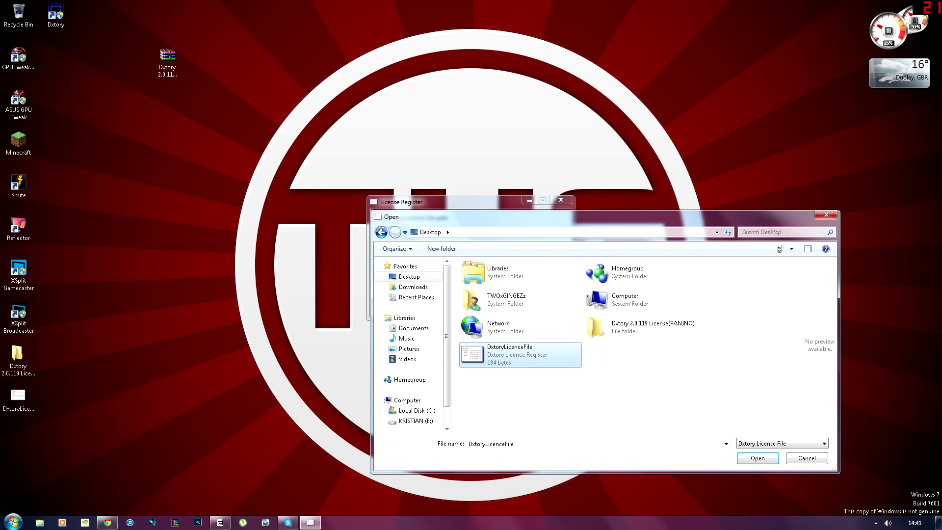
click(757, 457)
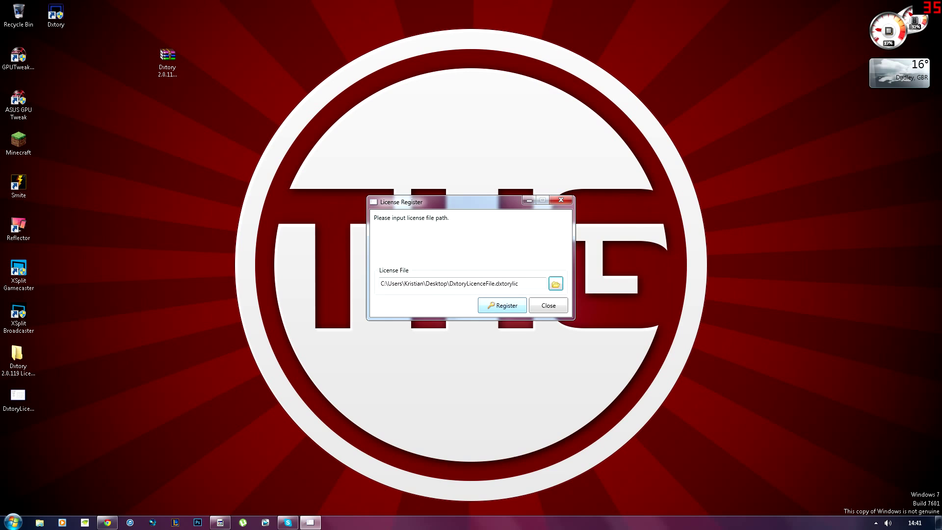
click(501, 305)
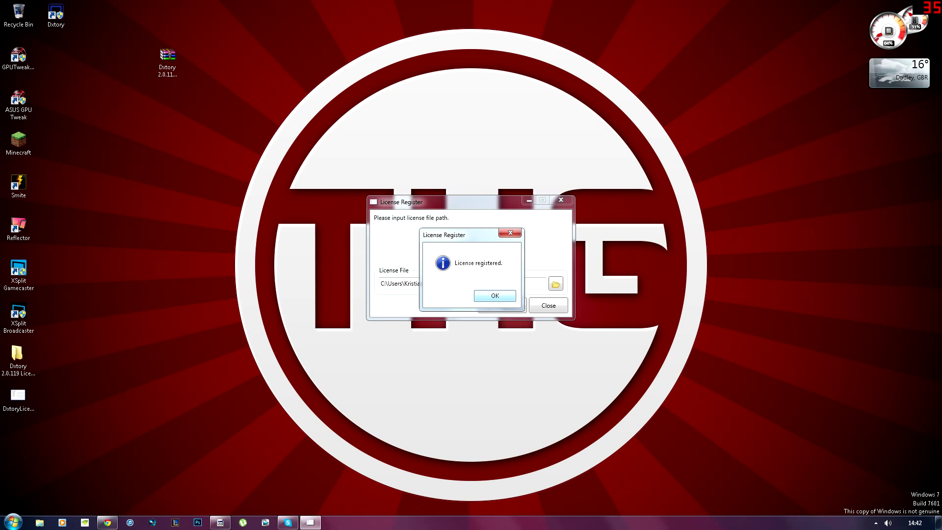
click(494, 295)
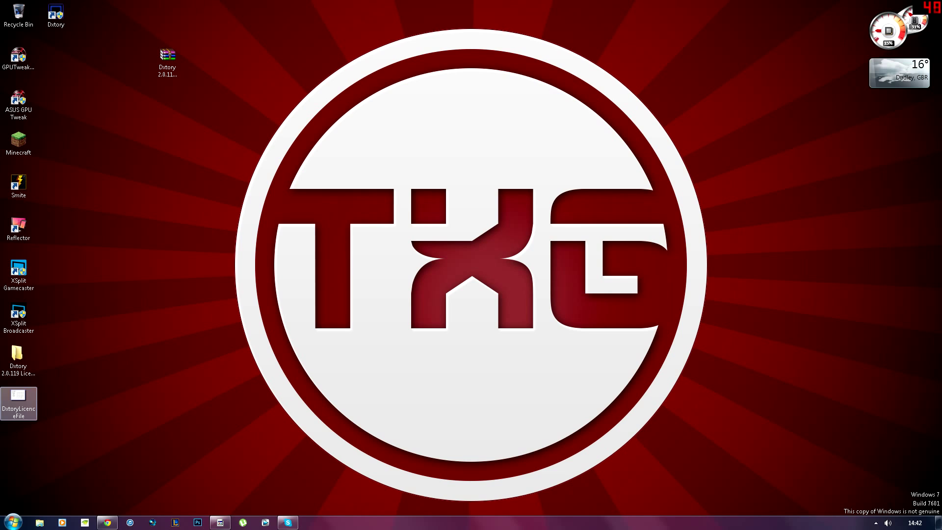